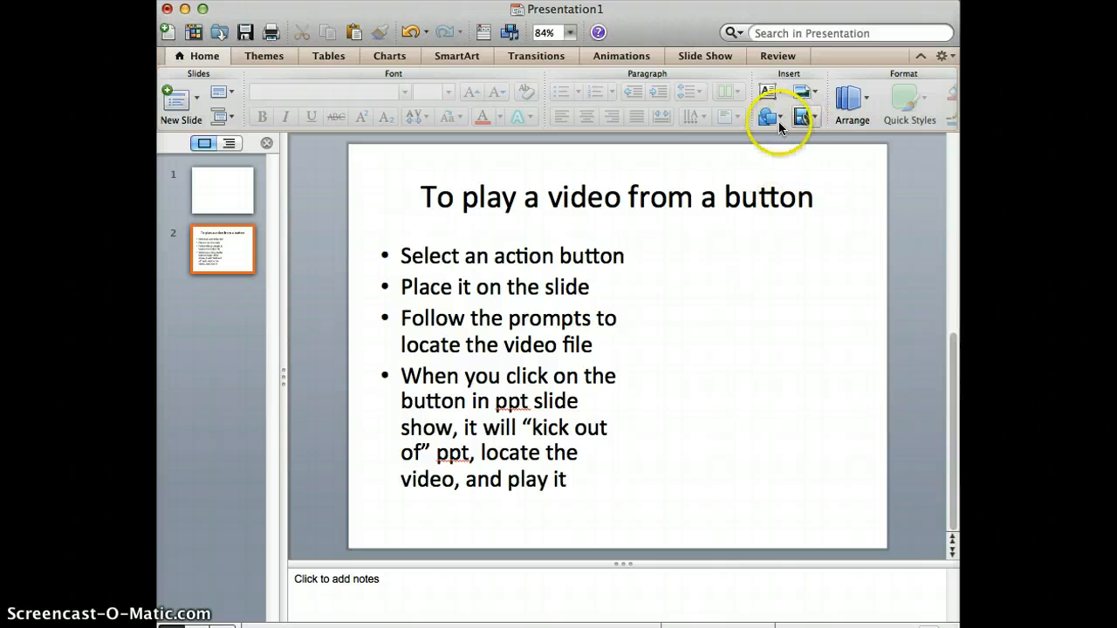
- Open the shape categories list to reach the Movie action button
{"action": "left_click", "coordinate": [768, 116]}
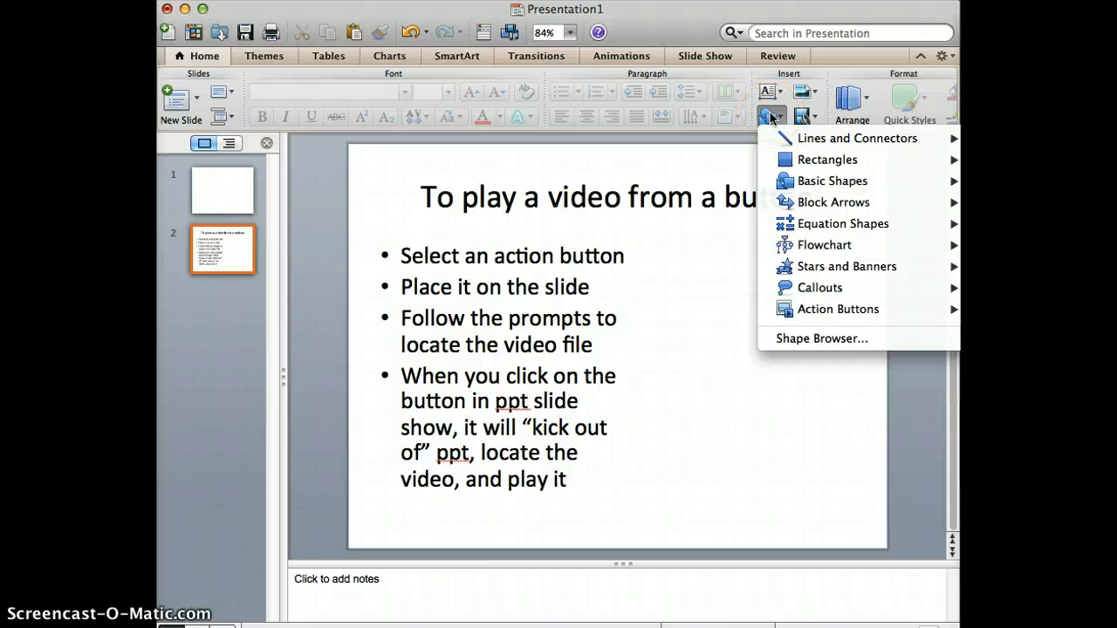
{"action": "mouse_move", "coordinate": [838, 309]}
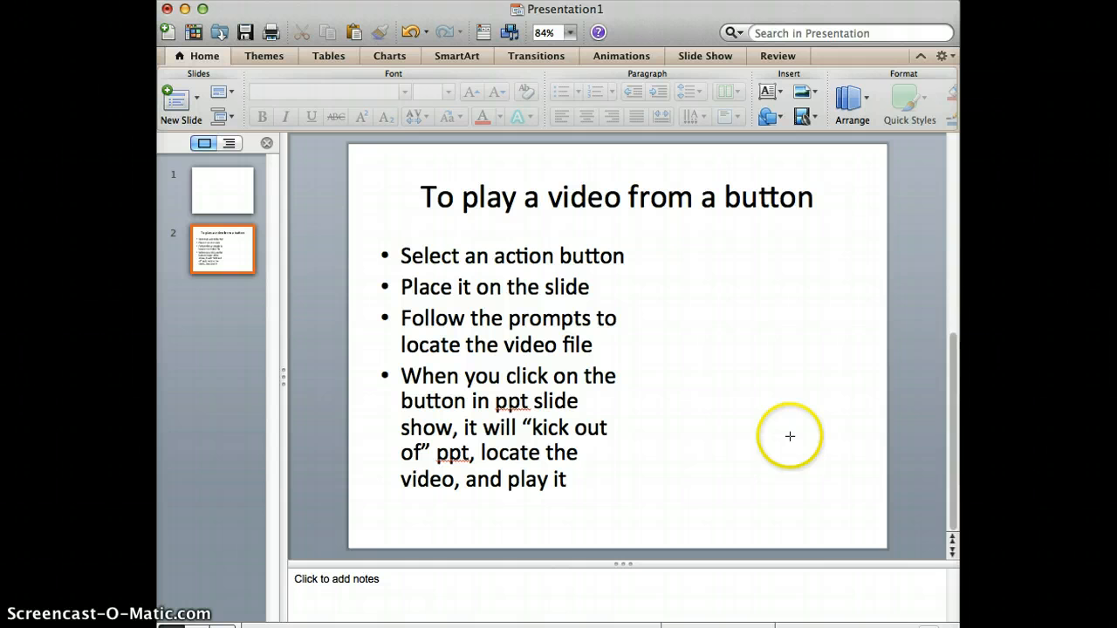
{"action": "mouse_move", "coordinate": [782, 469]}
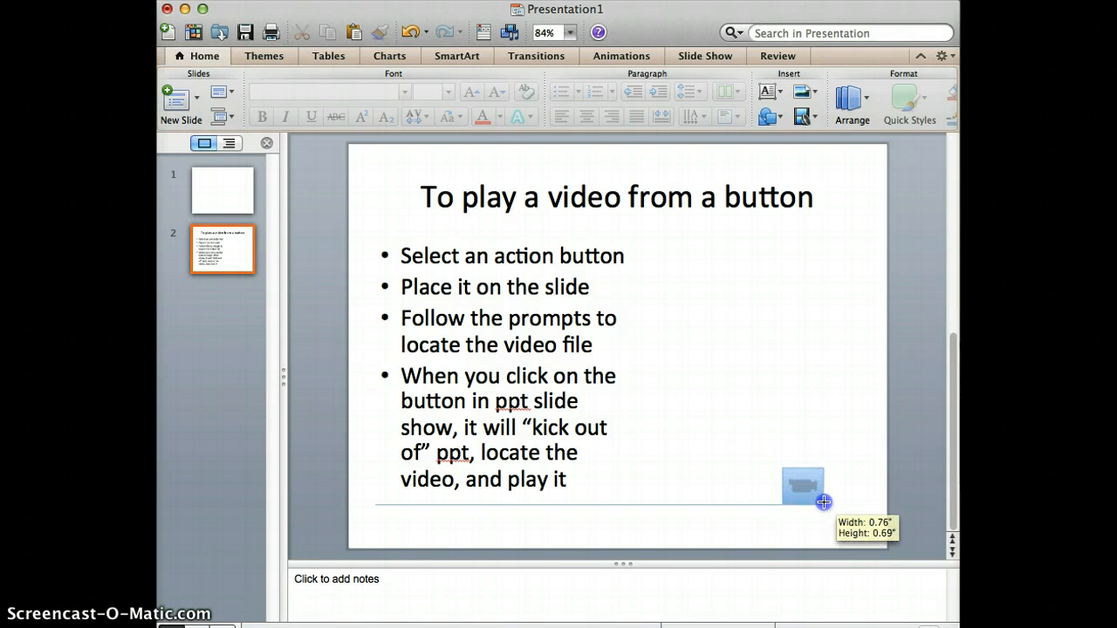
- Place the movie button and set its click action to Hyperlink, listing destinations
{"action": "left_click", "coordinate": [803, 487]}
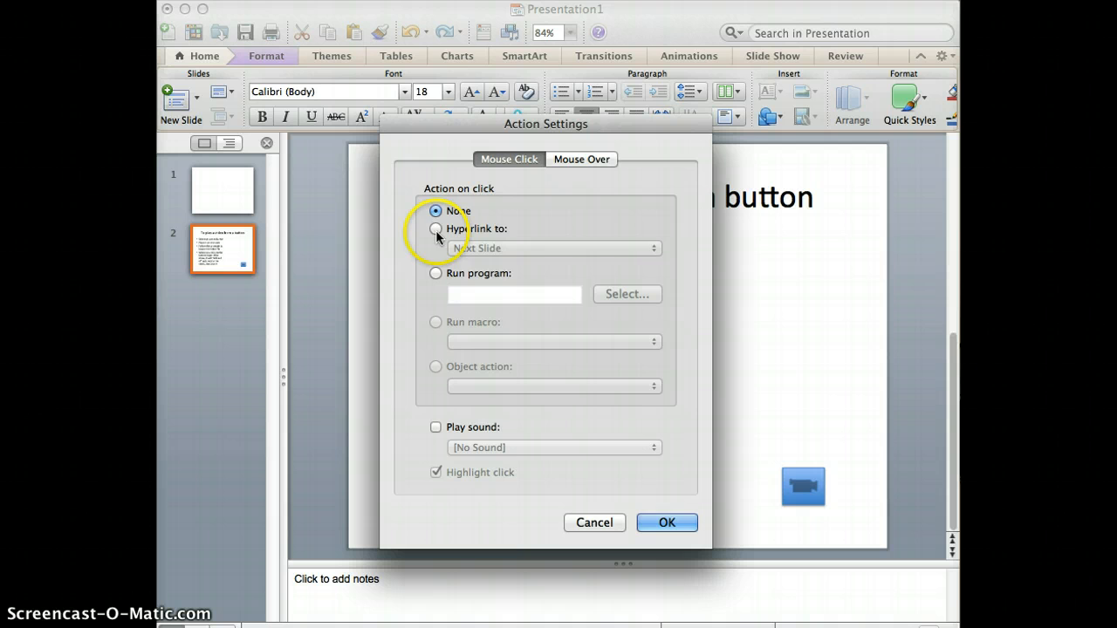
{"action": "left_click", "coordinate": [435, 229]}
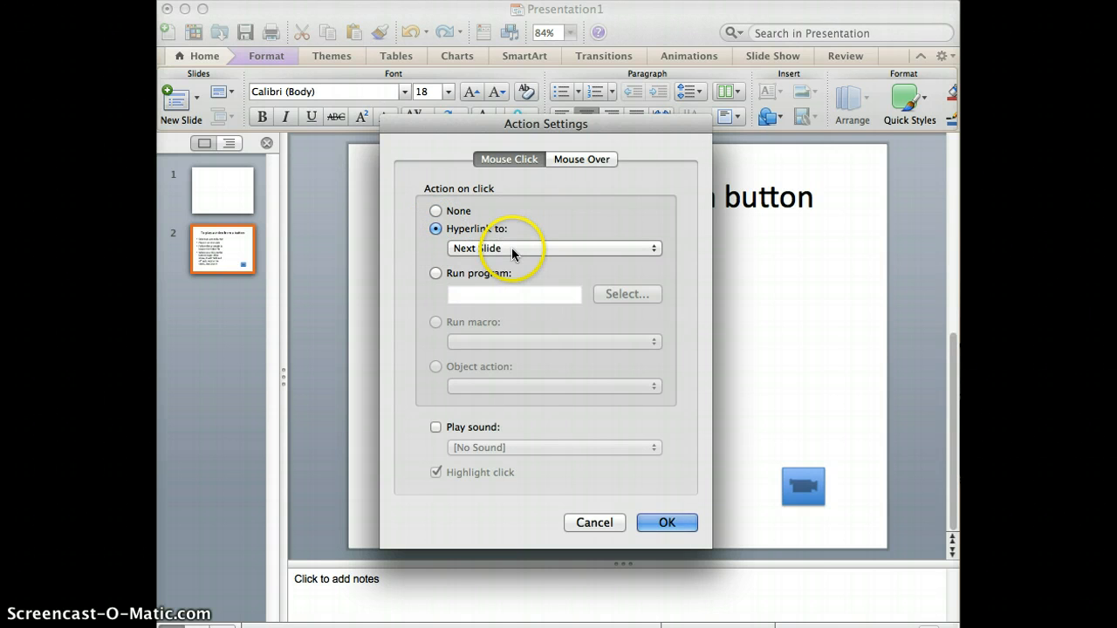
{"action": "left_click", "coordinate": [552, 247]}
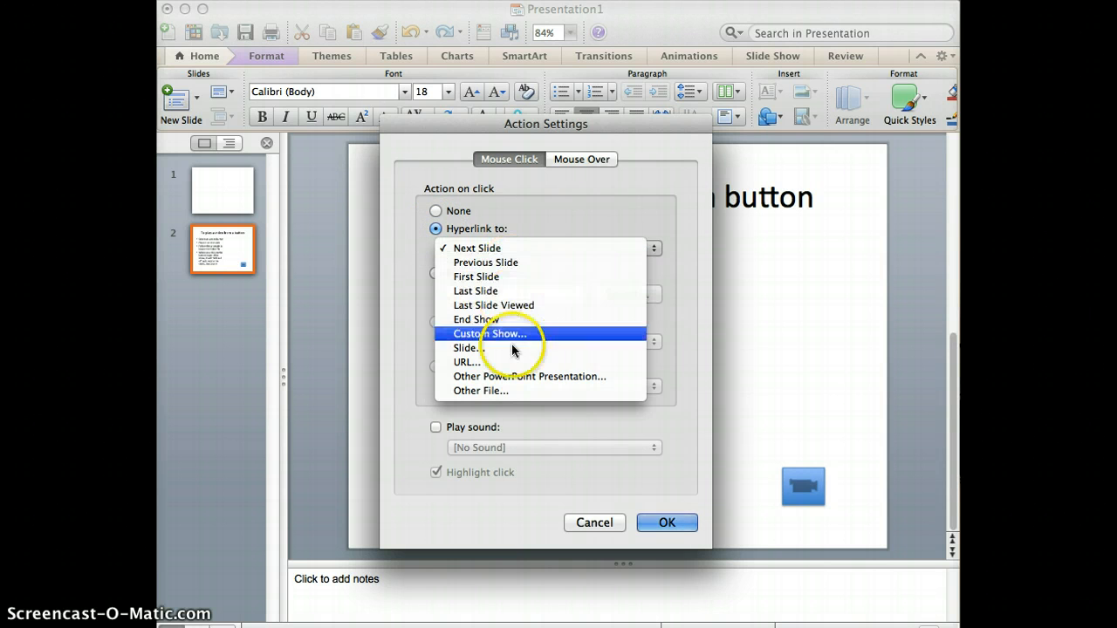
{"action": "mouse_move", "coordinate": [511, 392]}
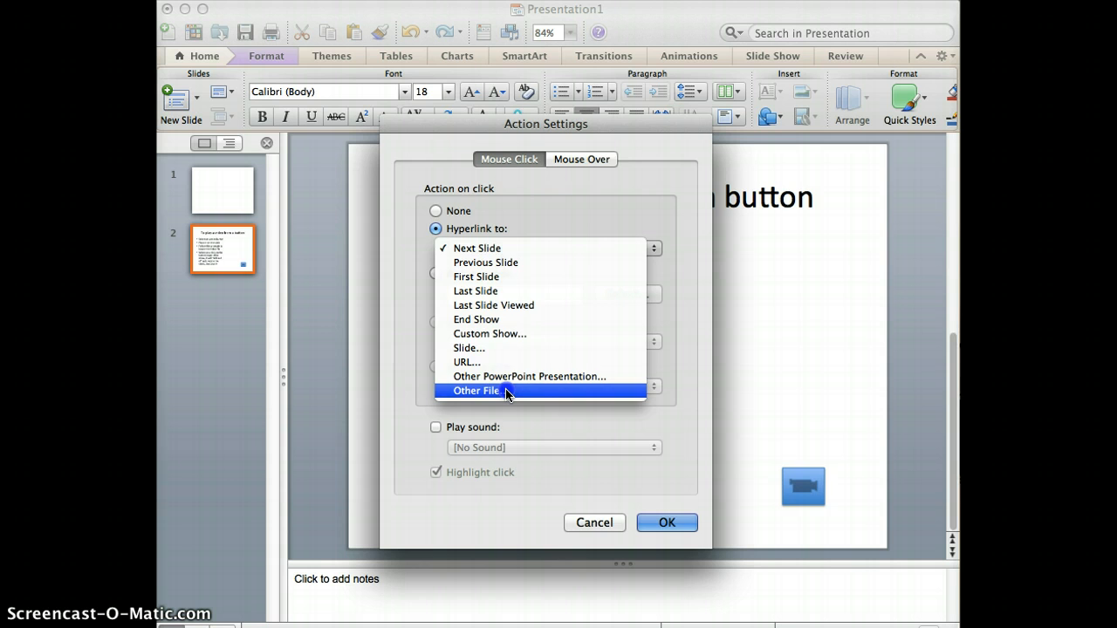
- Hyperlink the button to Other File IMG_3864.MOV from the Desktop
{"action": "left_click", "coordinate": [476, 390]}
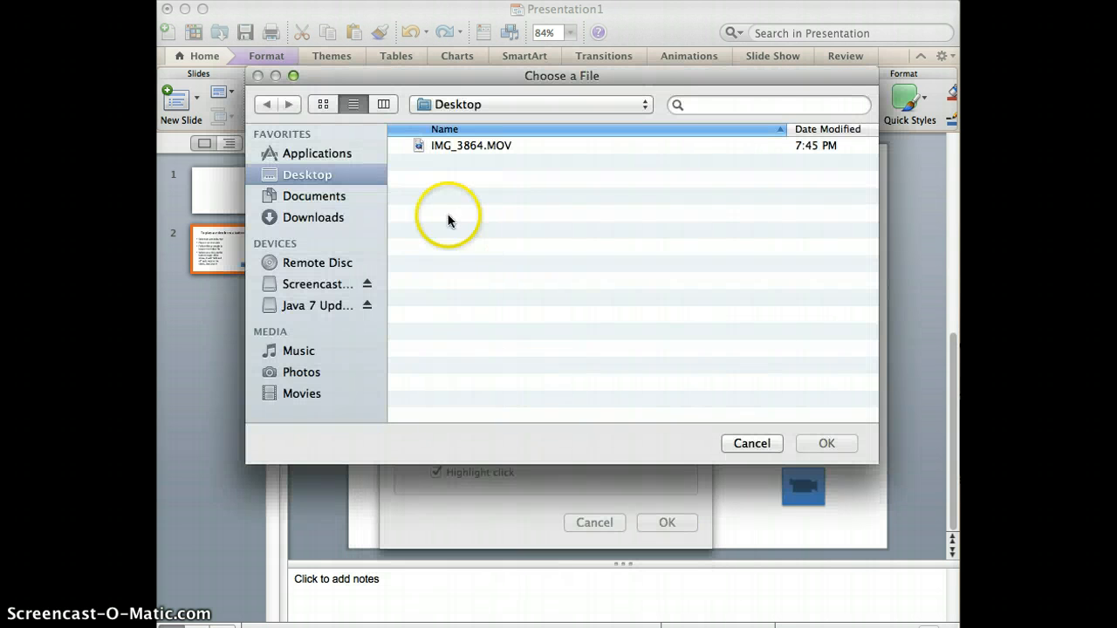
{"action": "mouse_move", "coordinate": [389, 197]}
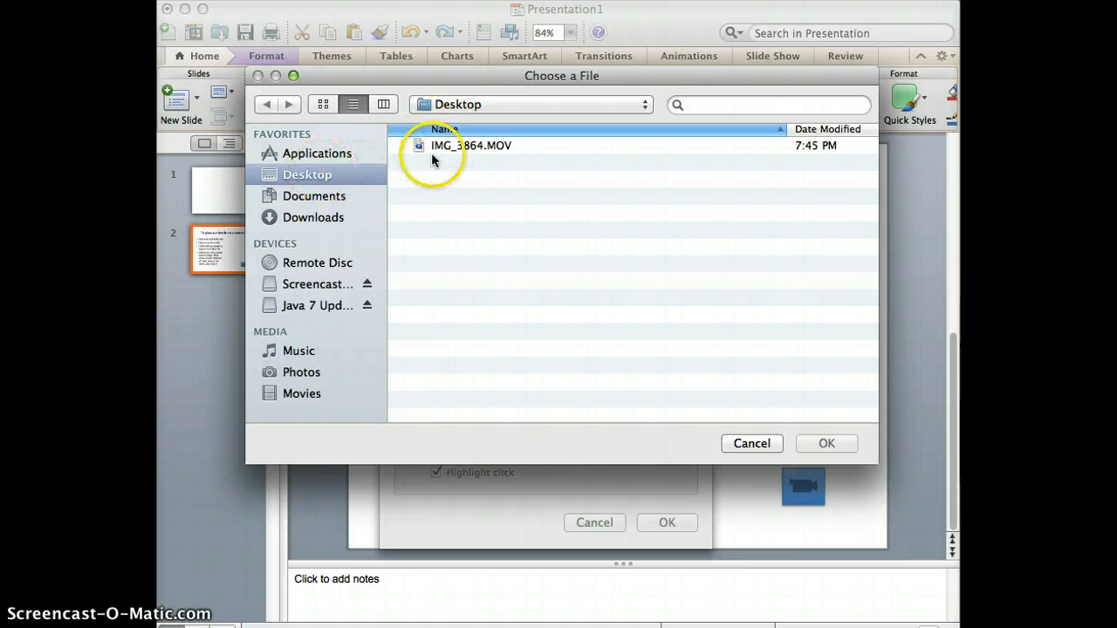
{"action": "left_click", "coordinate": [471, 144]}
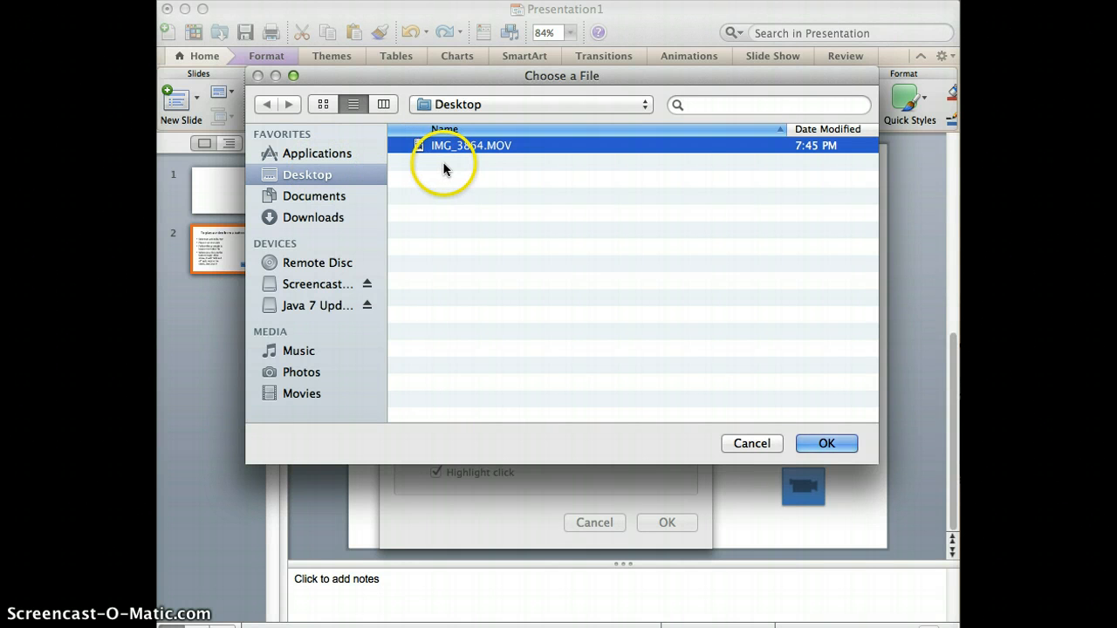
{"action": "left_click", "coordinate": [827, 444]}
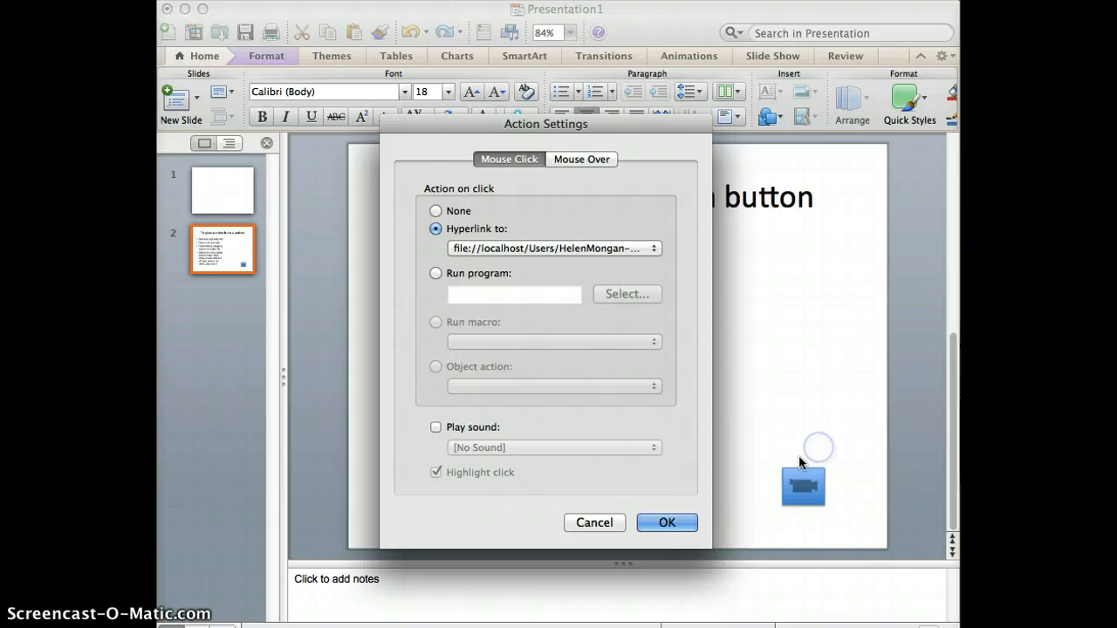
- Confirm the Action Settings so the movie button links to IMG_3864.MOV
{"action": "left_click", "coordinate": [667, 523]}
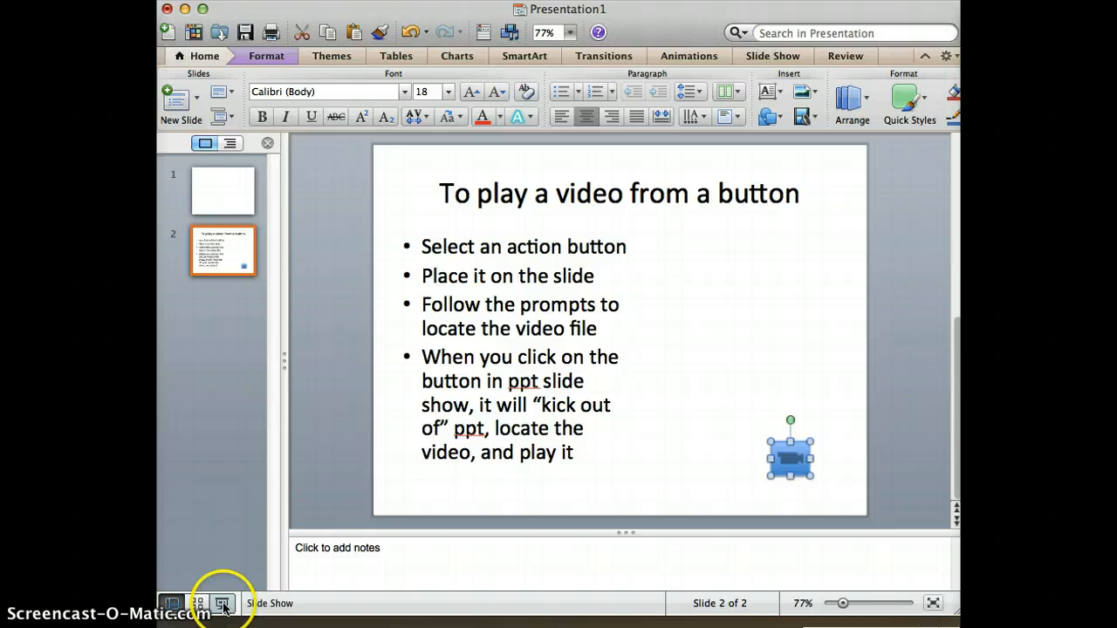
- Start the slide show, click the movie button, and allow opening the video
{"action": "left_click", "coordinate": [223, 603]}
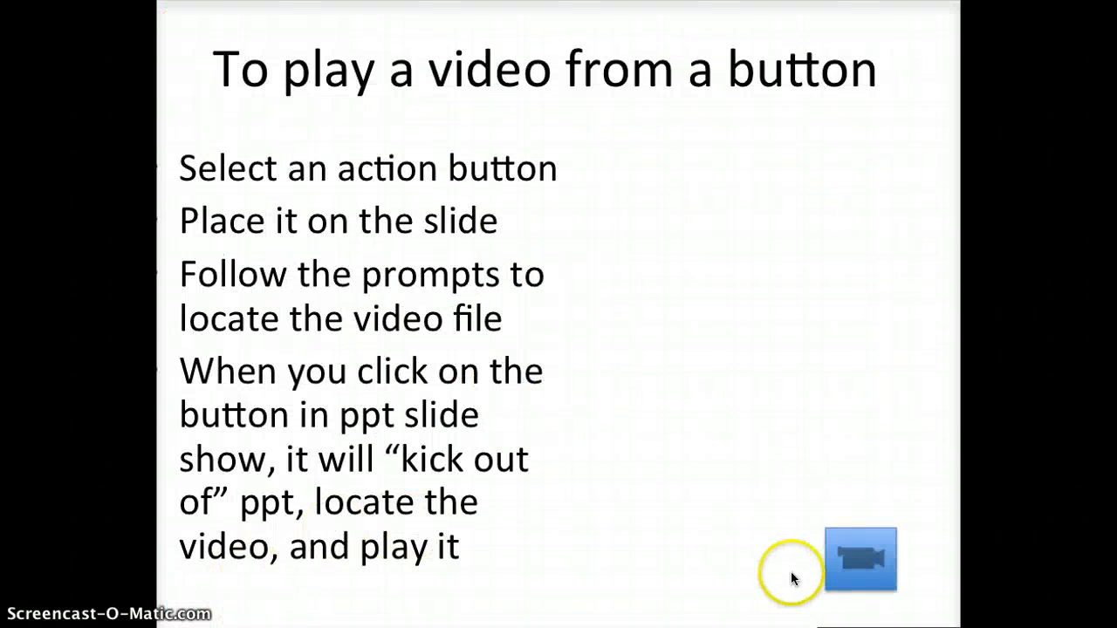
{"action": "left_click", "coordinate": [859, 561]}
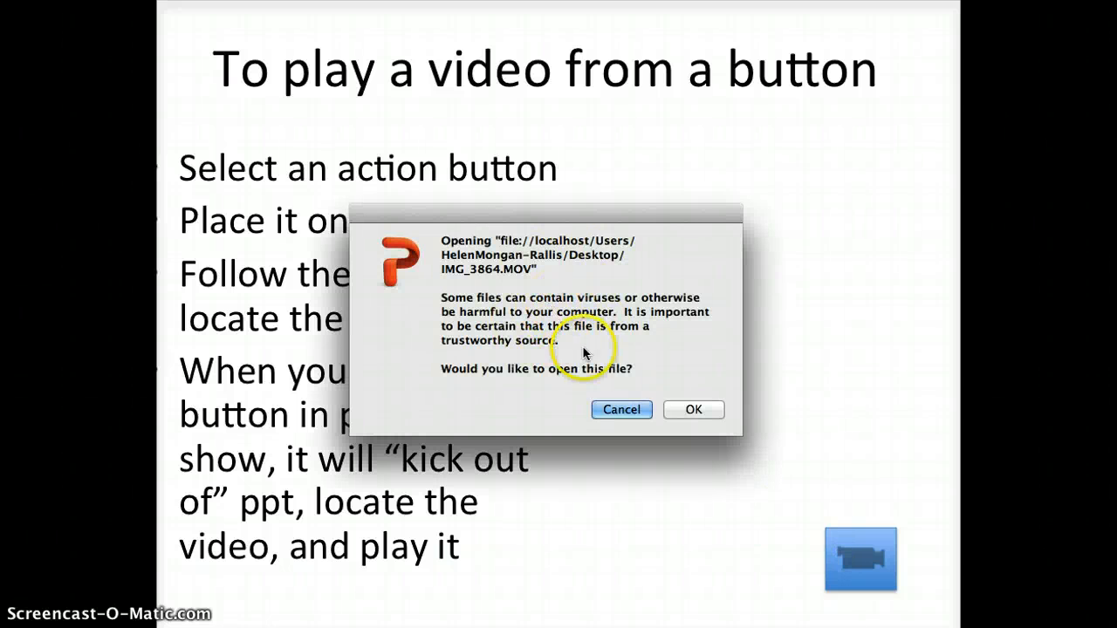
{"action": "left_click", "coordinate": [693, 409]}
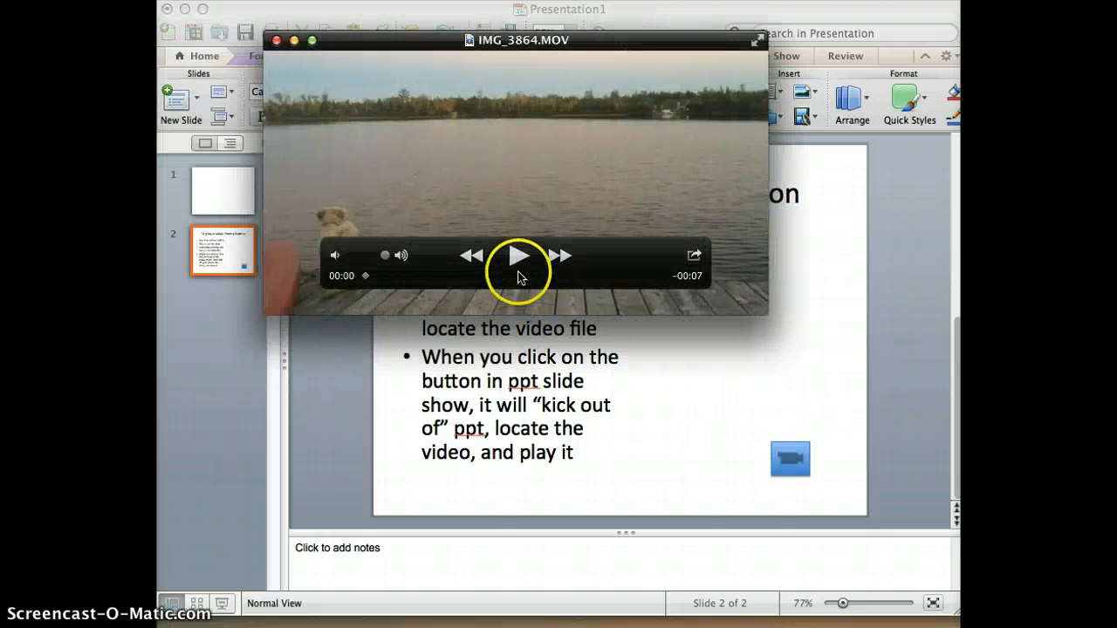
- Play IMG_3864.MOV of the lake and dock in QuickTime Player
{"action": "left_click", "coordinate": [518, 254]}
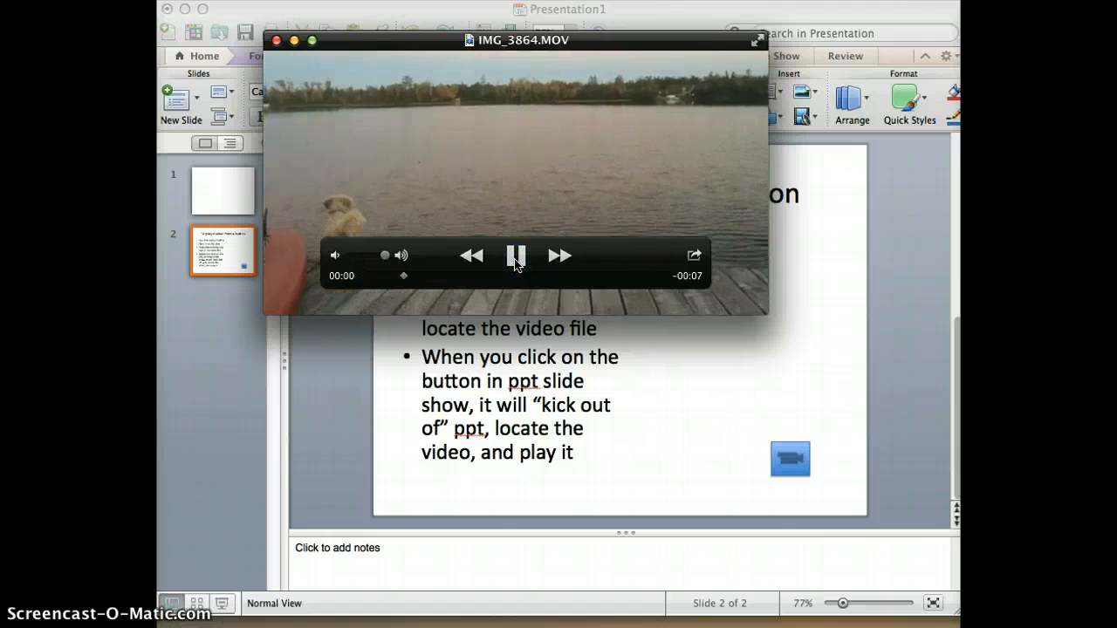